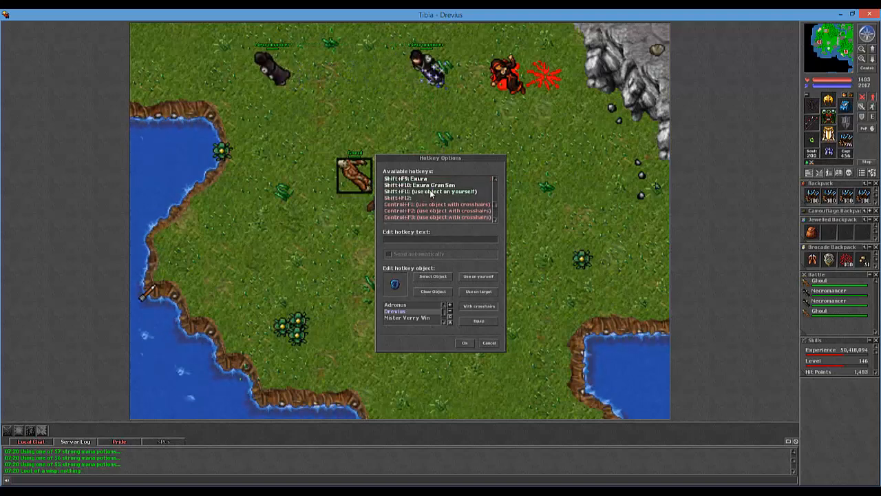
# - Select a hotkey entry in Hotkey Options, then close the dialog
pyautogui.click(488, 343)
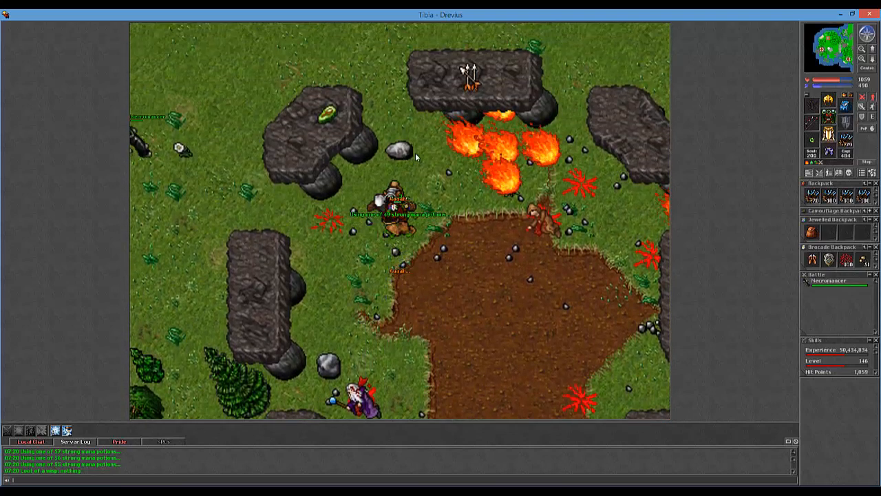
# - Loot the Dead Necromancer corpse and target the next necromancer from the Battle list
pyautogui.click(200, 172)
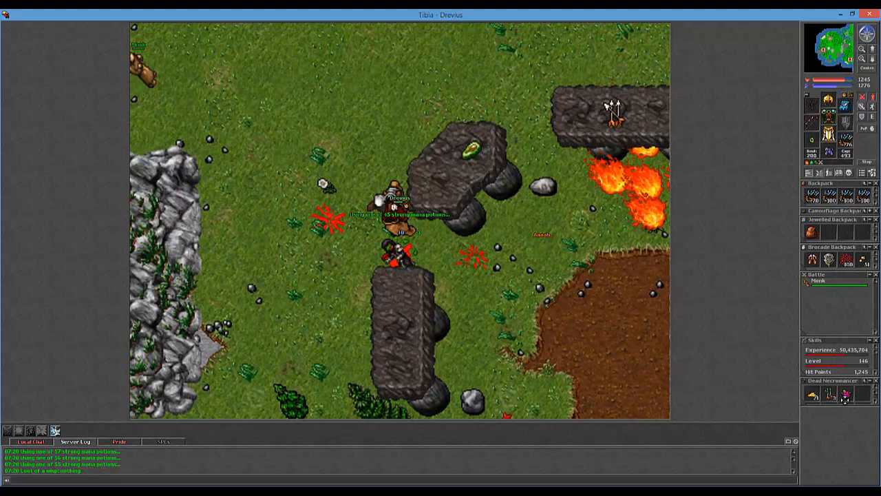
pyautogui.click(433, 51)
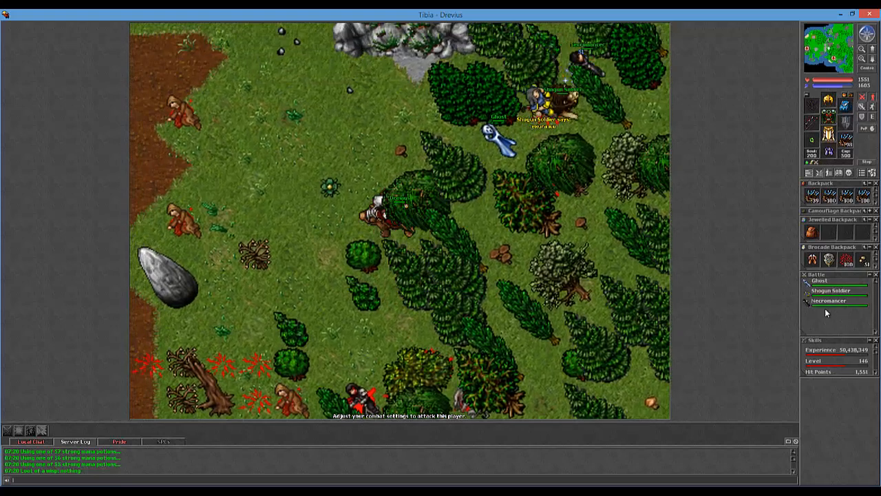
pyautogui.click(829, 300)
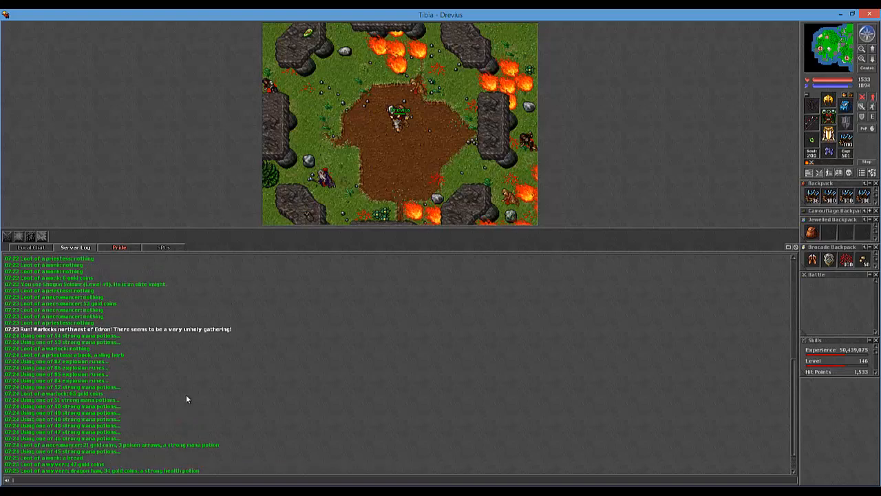
# - Scroll the Server Log back to the monk raid warnings northwest of Edron
pyautogui.scroll(3)
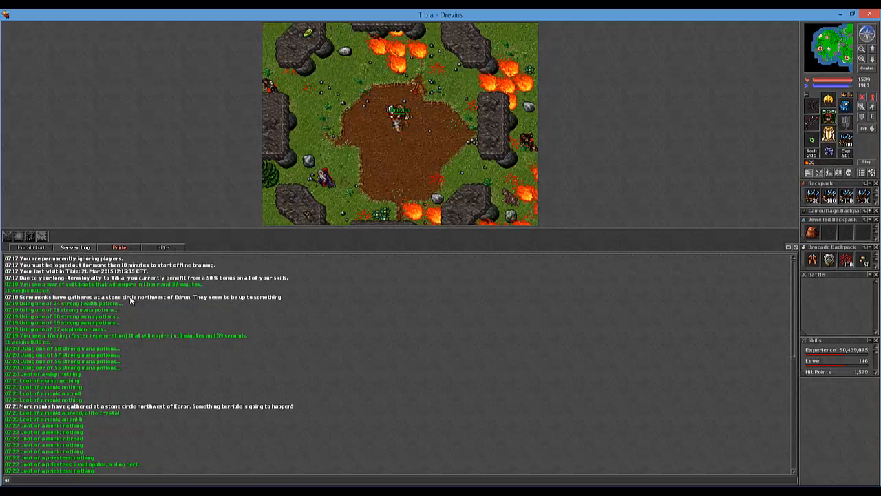
pyautogui.moveTo(243, 306)
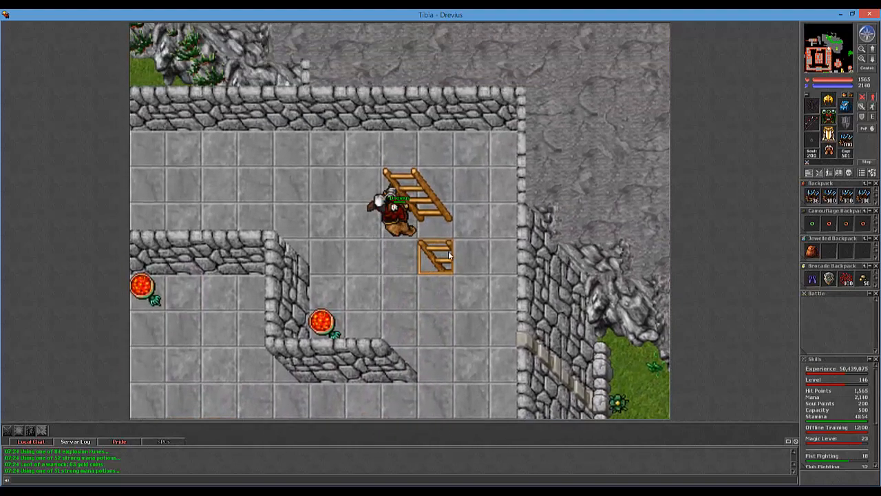
# - Climb the ladder to Pino and begin typing Svargrond as the flight destination
pyautogui.click(435, 263)
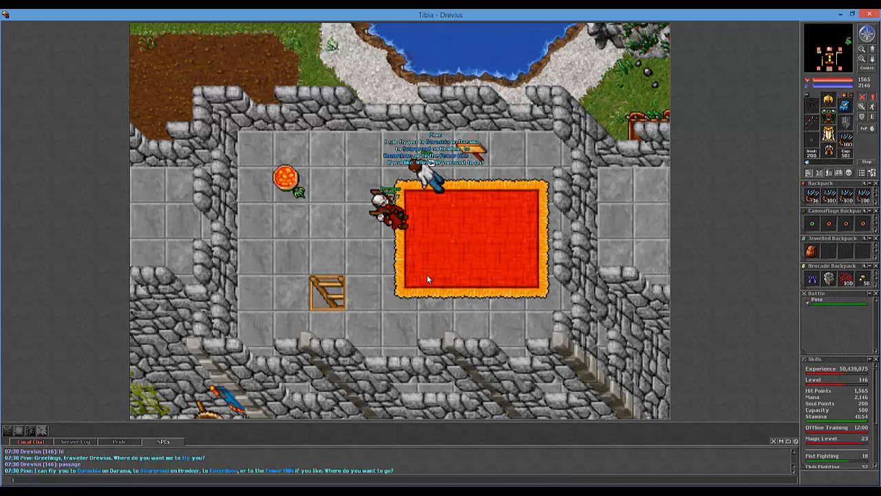
pyautogui.write('svarj')
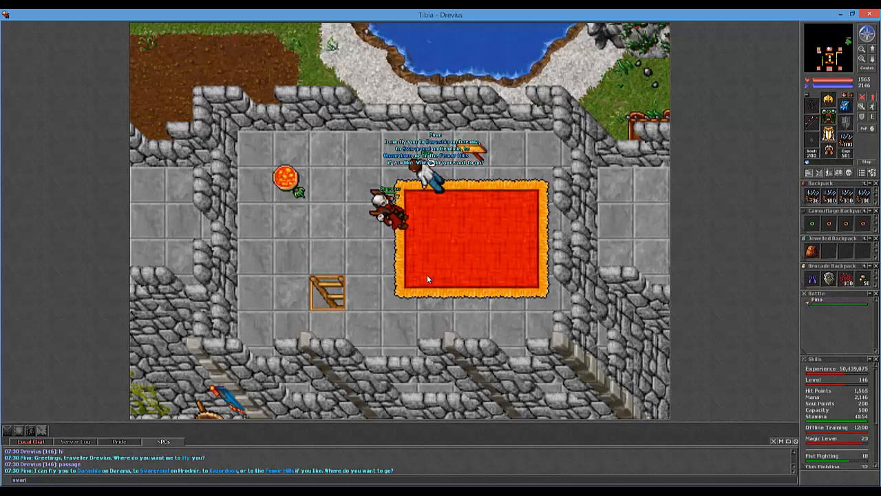